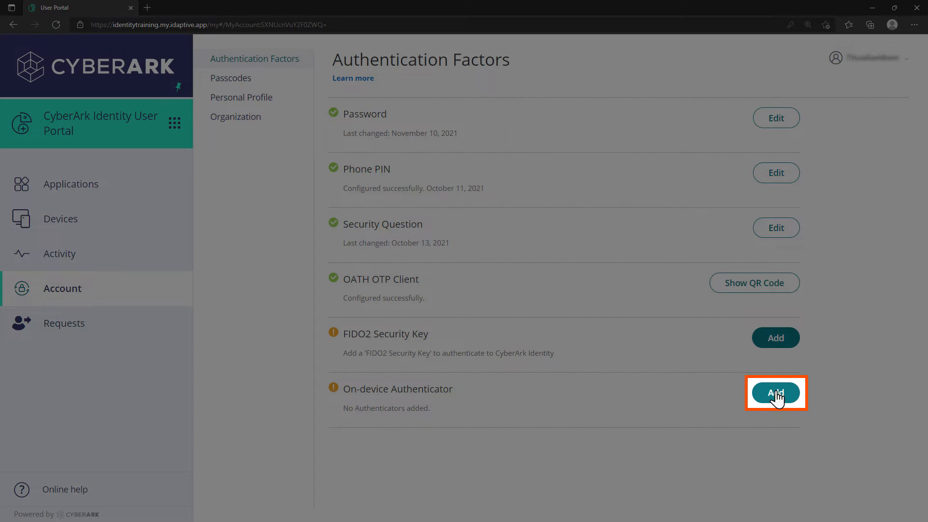
Step: Add a new On-device Authenticator named FaceID and submit it for device verification
{"action": "left_click", "coordinate": [776, 392]}
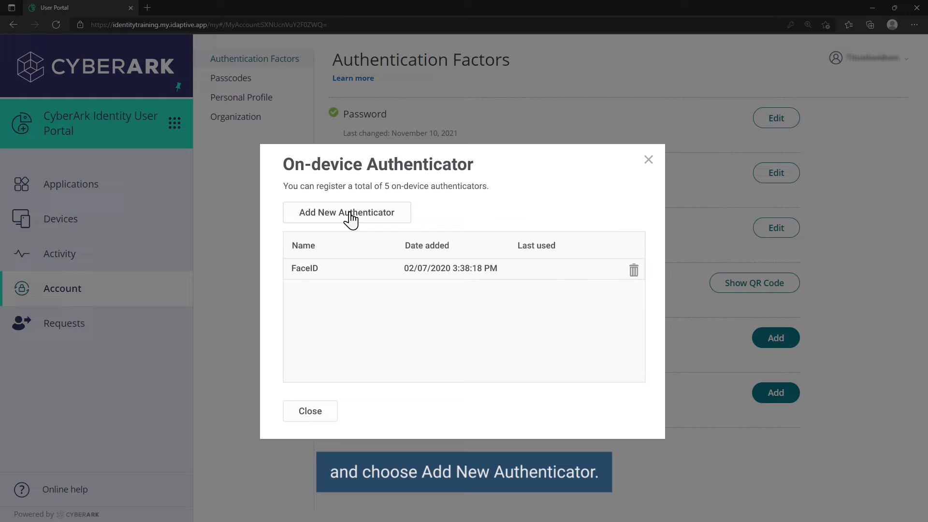
{"action": "left_click", "coordinate": [346, 213]}
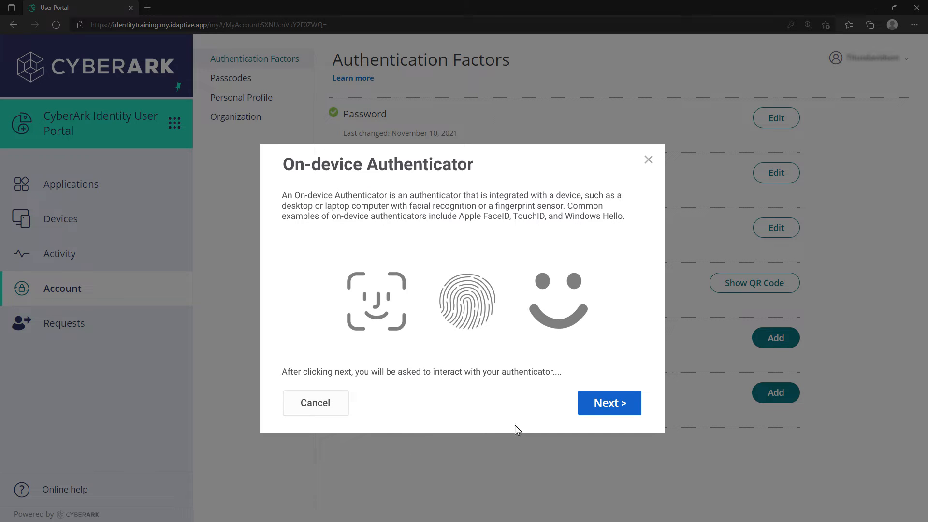
{"action": "left_click", "coordinate": [608, 402]}
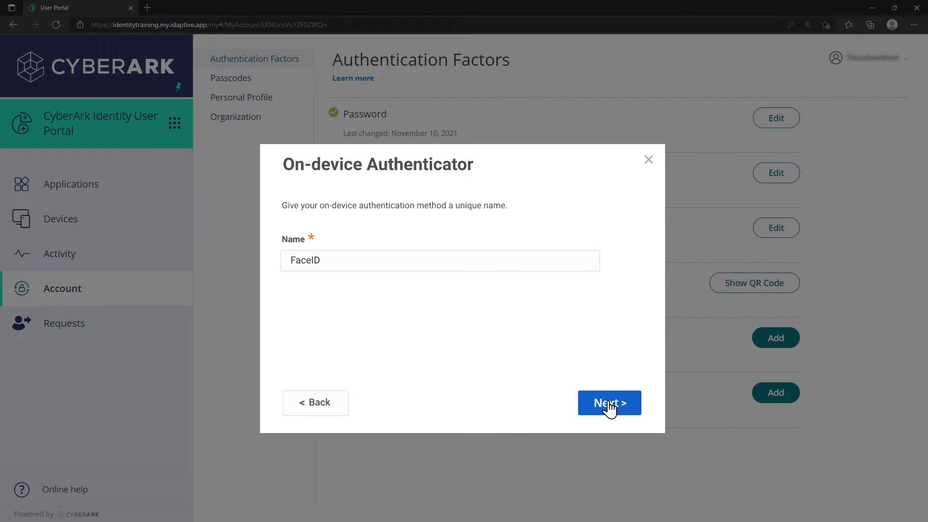
{"action": "left_click", "coordinate": [608, 404]}
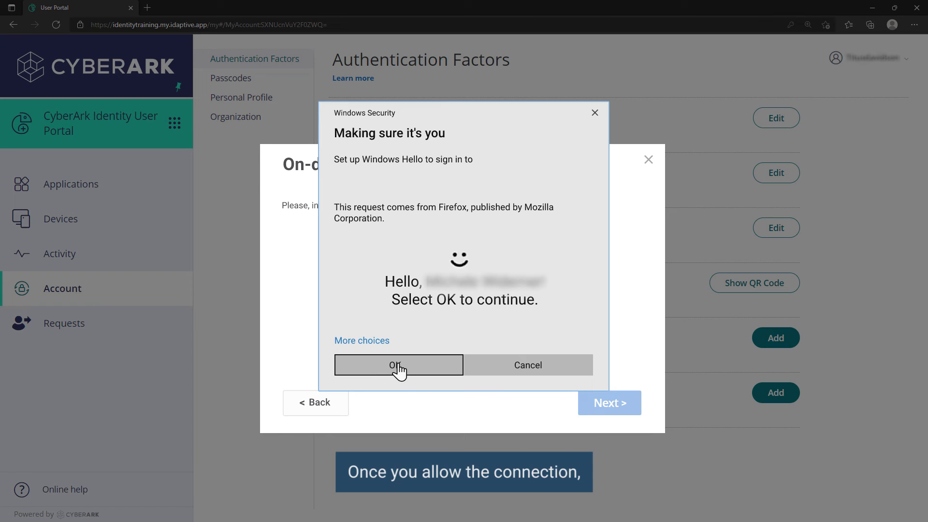
Step: Confirm the Windows Hello setup and close the completed FaceID authenticator dialog
{"action": "left_click", "coordinate": [397, 364]}
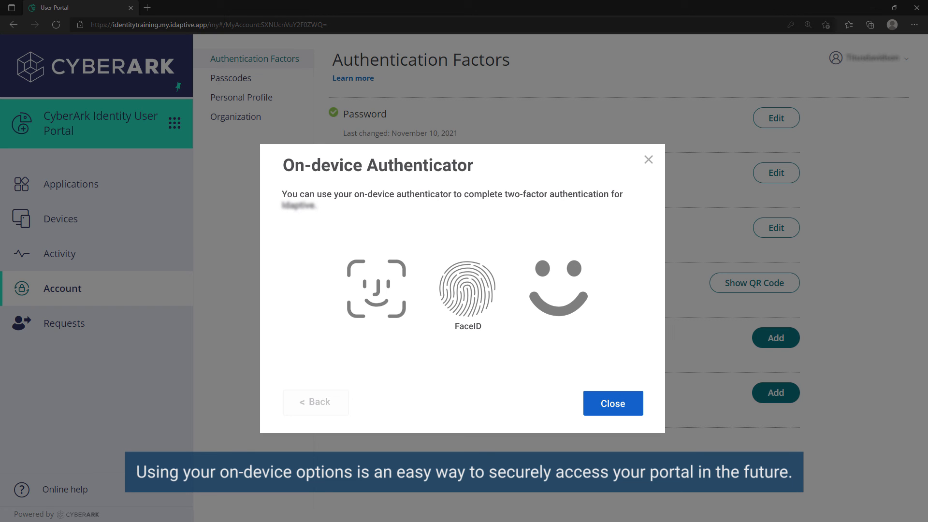
{"action": "left_click", "coordinate": [613, 403]}
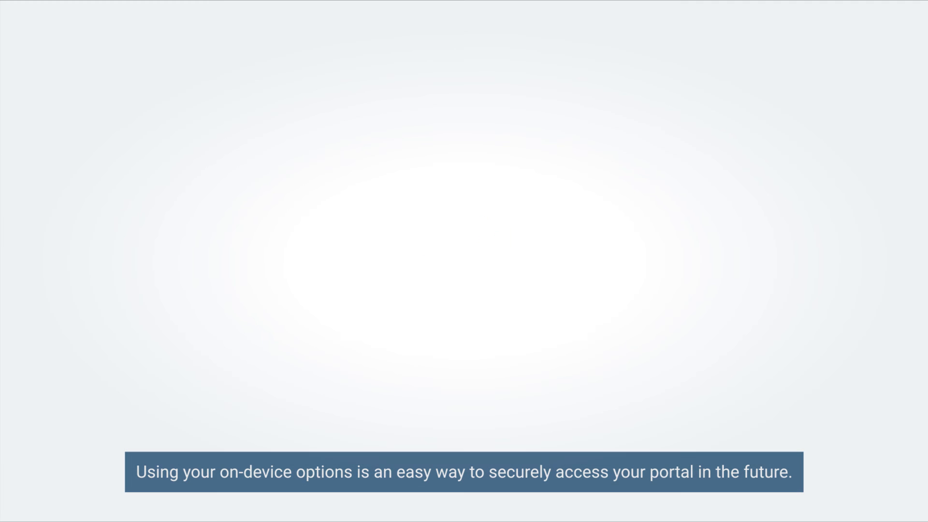